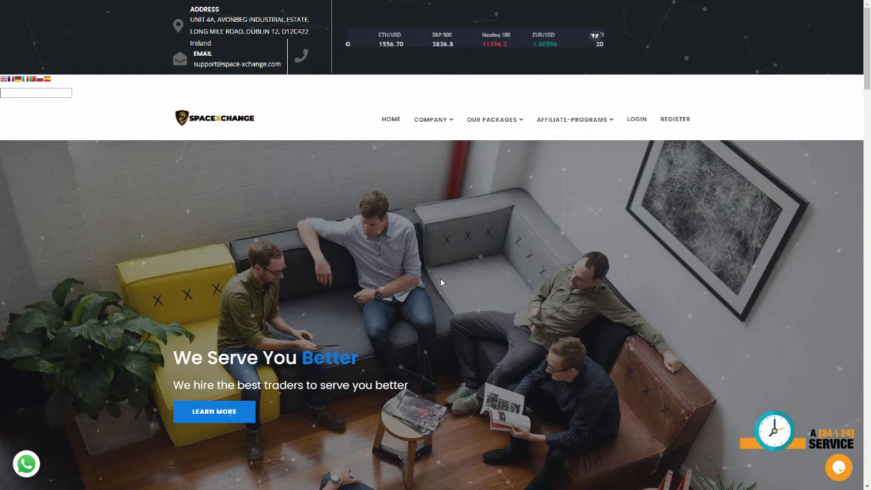
pyautogui.moveTo(356, 265)
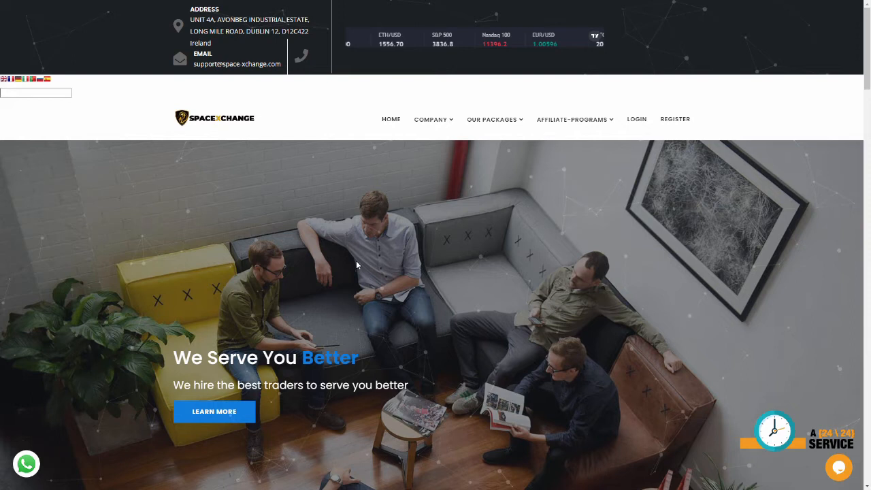
# Scroll the homepage down to the Our Services section listing Cryptocurrencies, Escrow Service and Loans
pyautogui.scroll(-3)
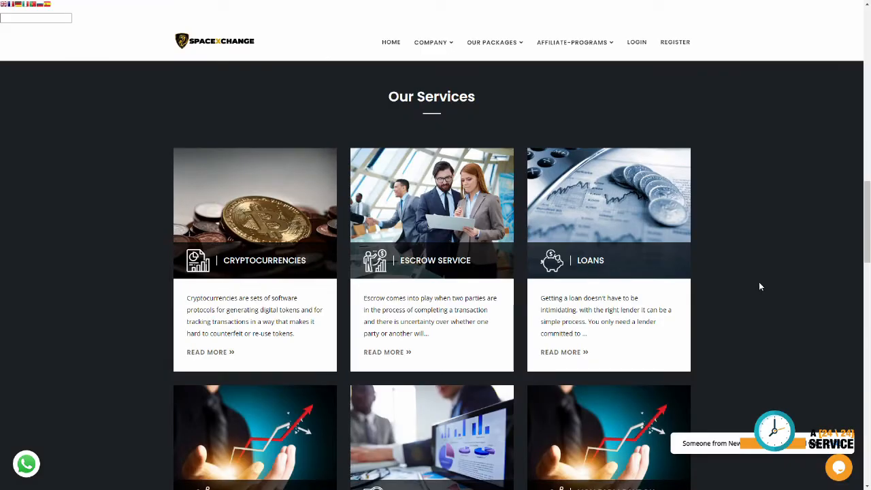
pyautogui.moveTo(501, 233)
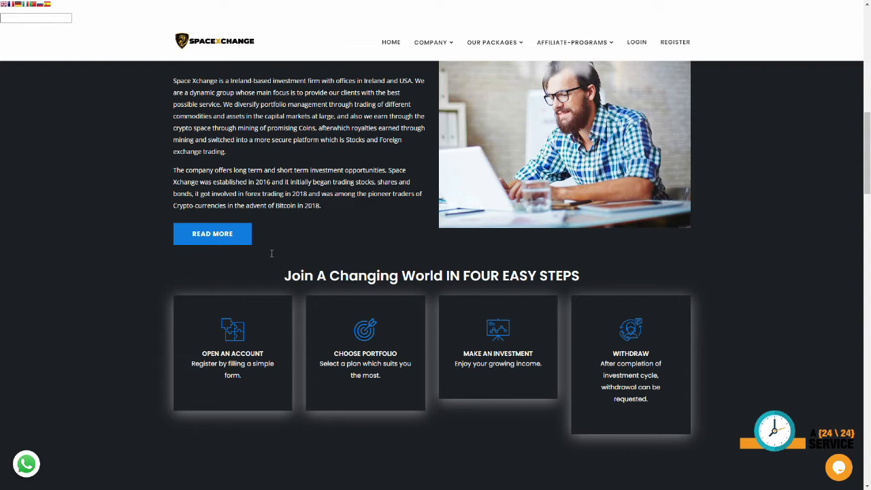
pyautogui.moveTo(166, 256)
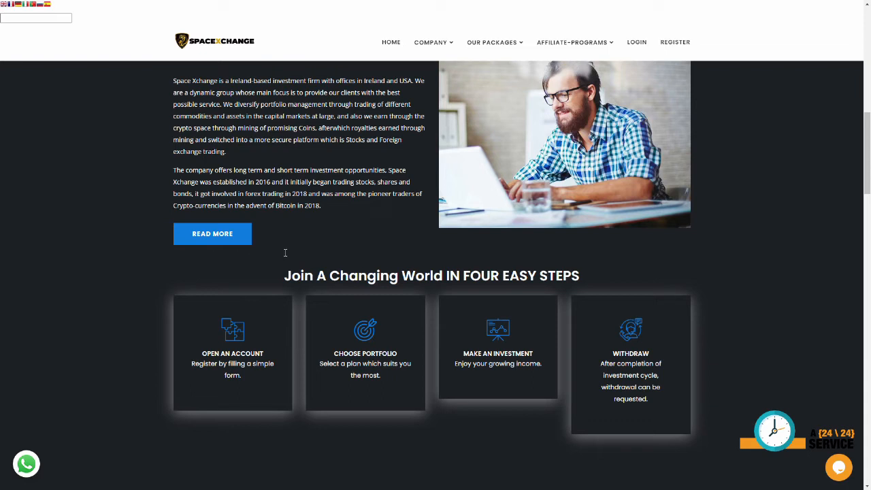
pyautogui.moveTo(296, 256)
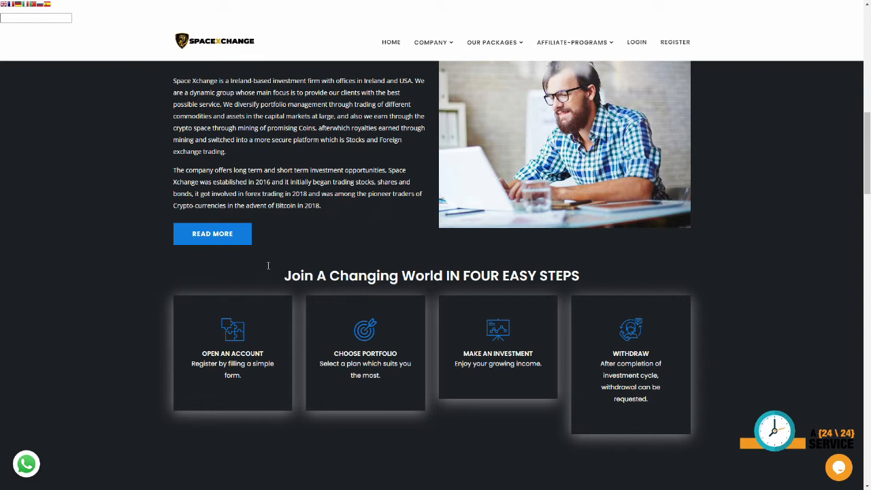
pyautogui.moveTo(277, 266)
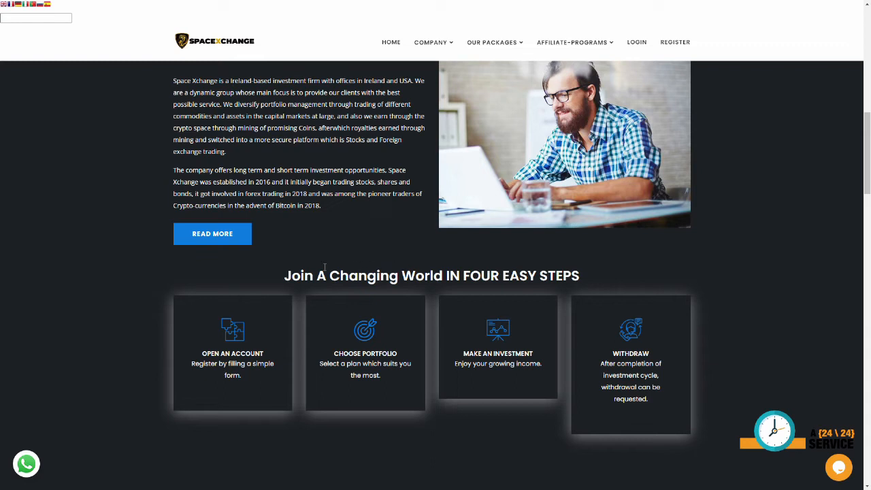
pyautogui.moveTo(267, 277)
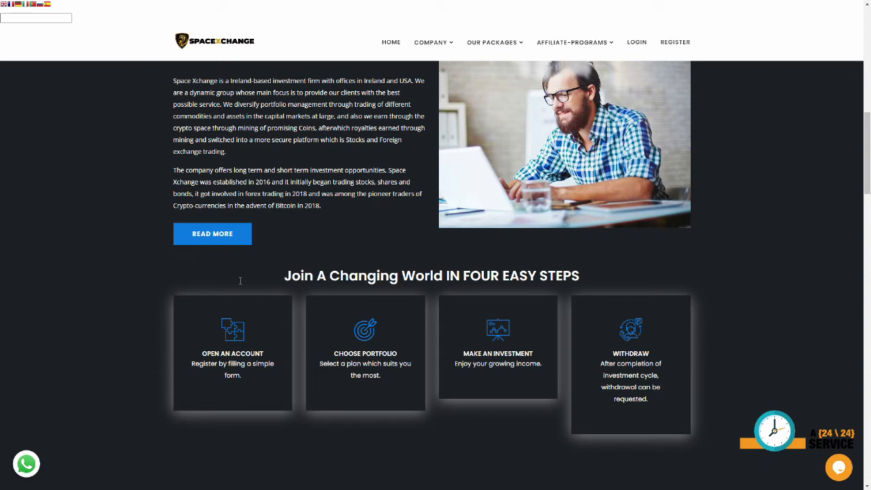
pyautogui.moveTo(234, 288)
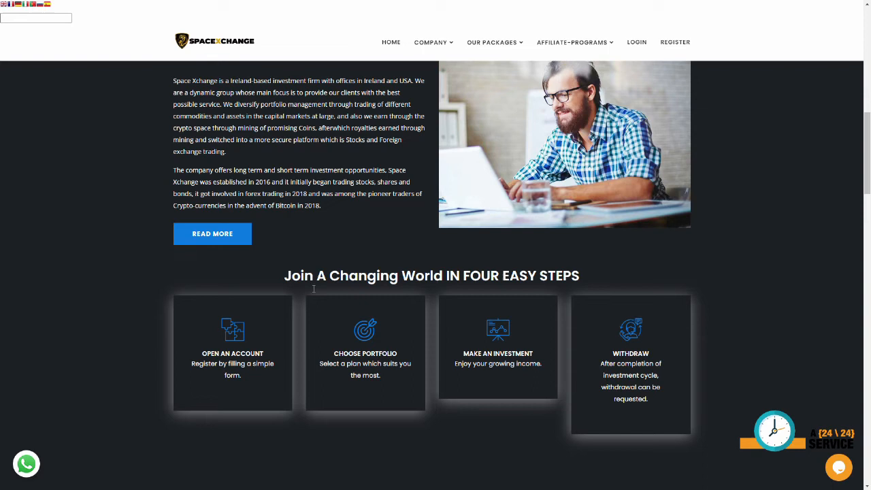
pyautogui.moveTo(324, 291)
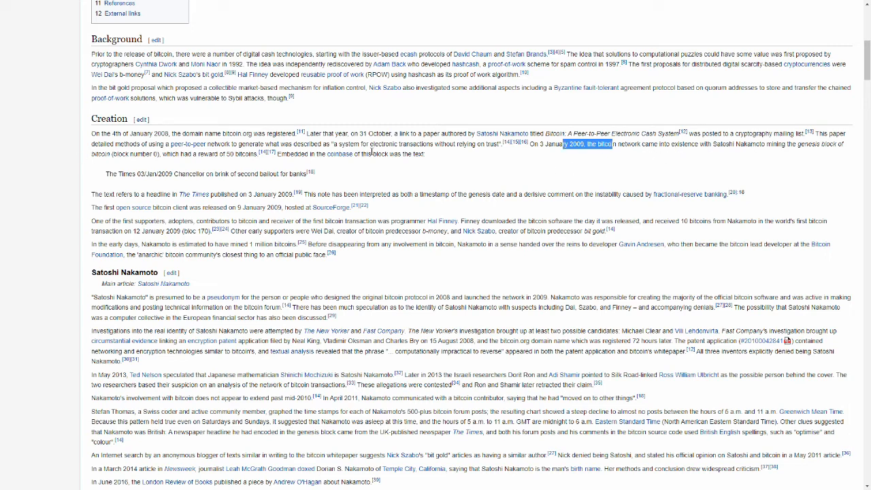
pyautogui.moveTo(196, 193)
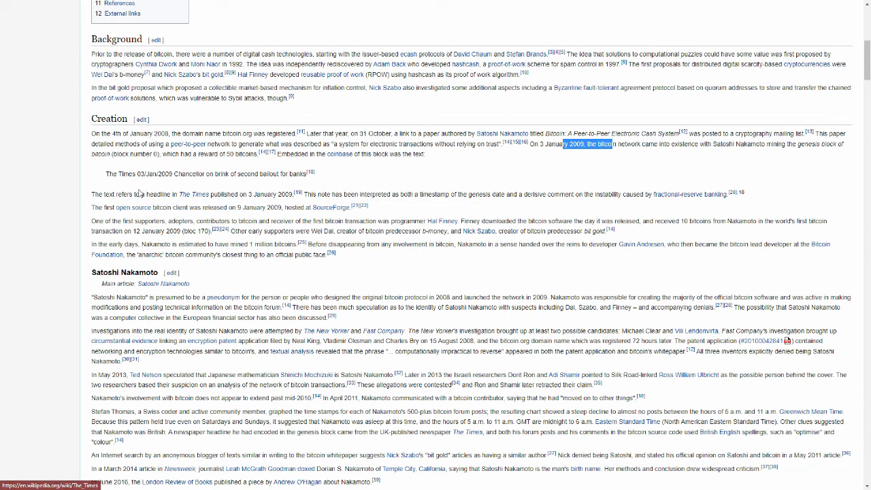
pyautogui.moveTo(134, 207)
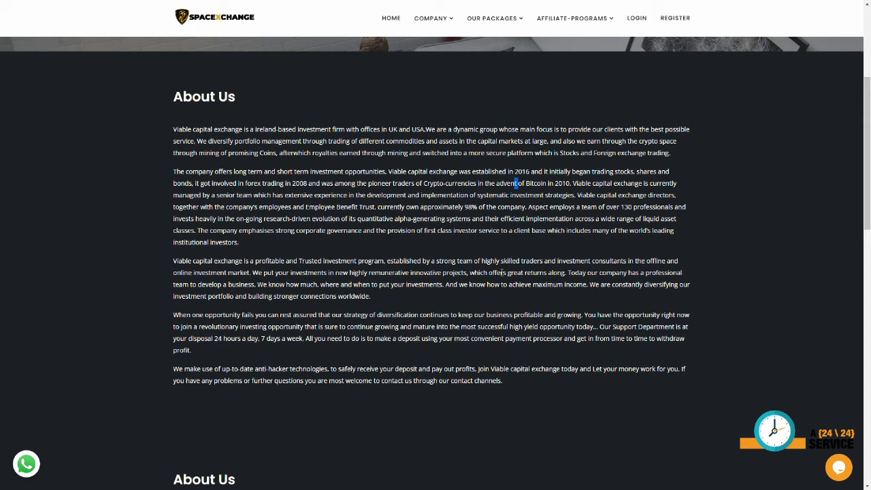
# Scroll through the About Us text to the What Clients Say testimonial and deposit/withdrawal FAQ
pyautogui.scroll(-3)
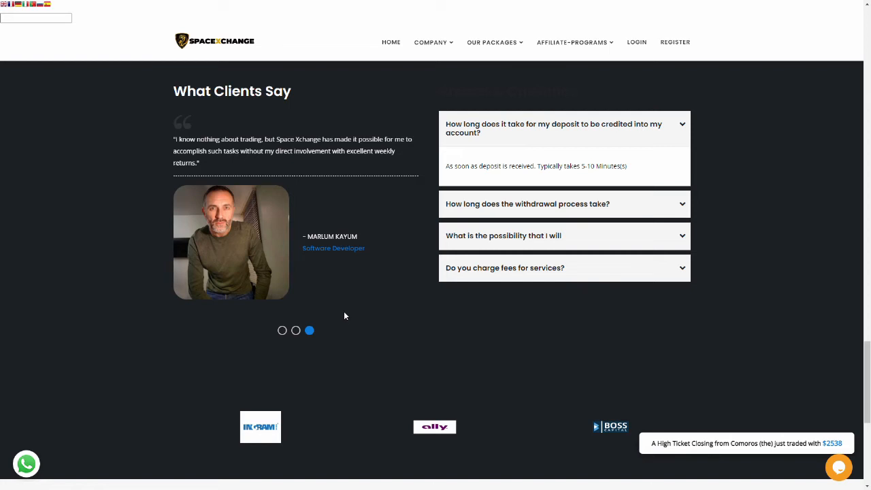
pyautogui.moveTo(325, 273)
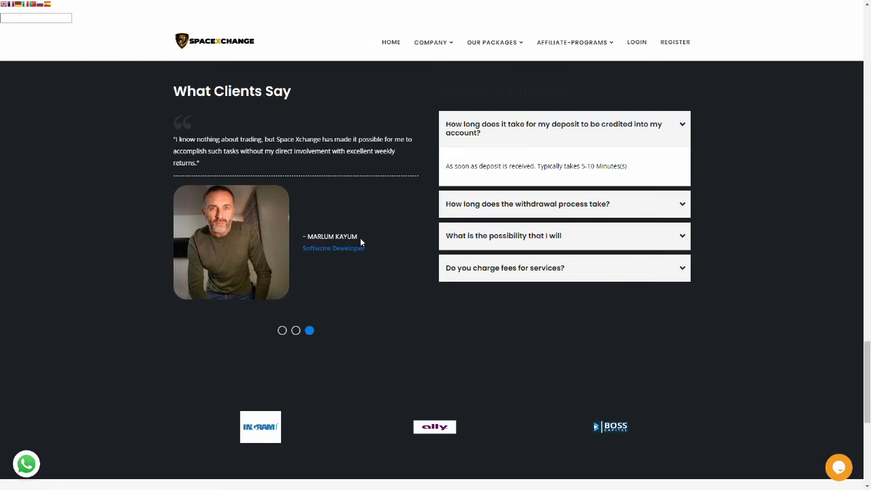
pyautogui.moveTo(367, 293)
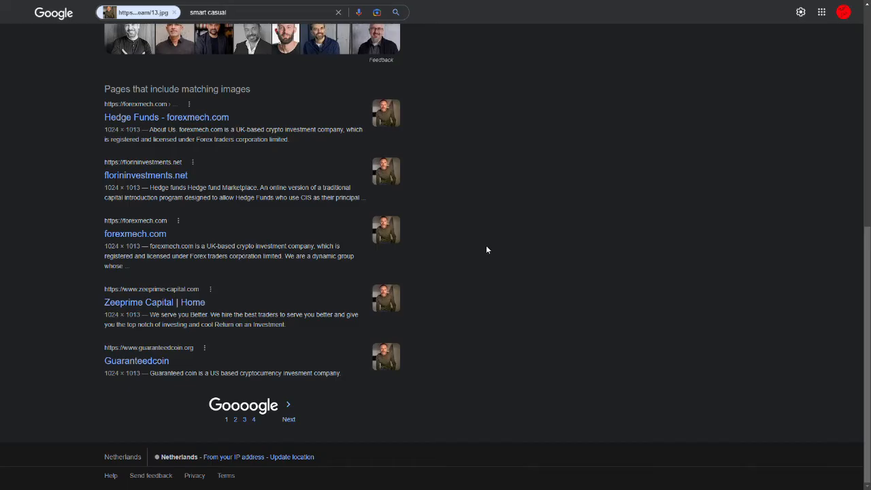
pyautogui.moveTo(474, 242)
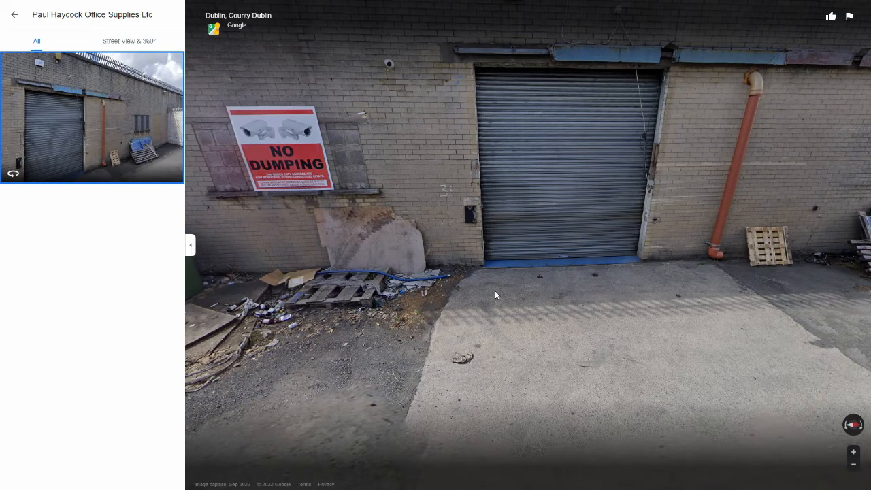
pyautogui.moveTo(487, 272)
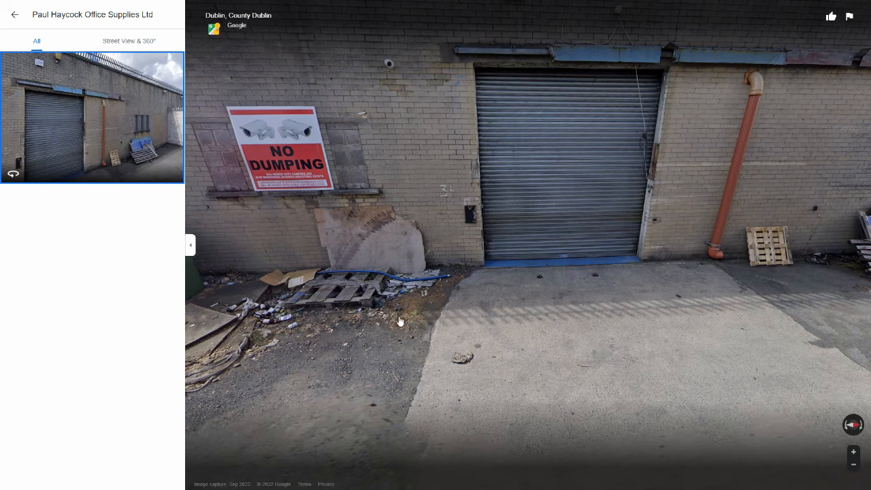
pyautogui.moveTo(381, 328)
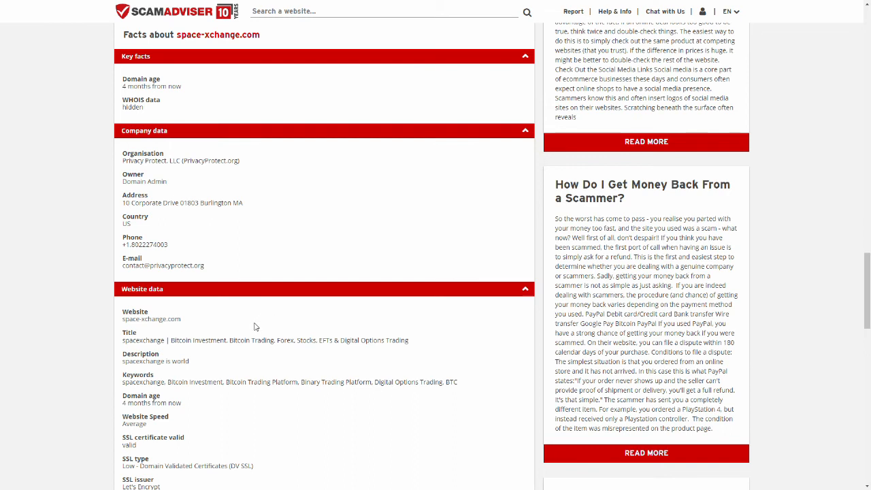
pyautogui.moveTo(147, 242)
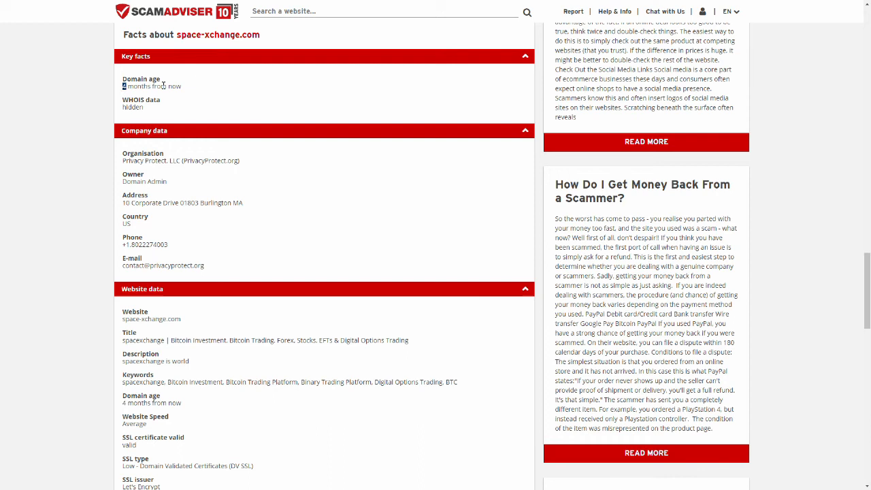
pyautogui.moveTo(337, 252)
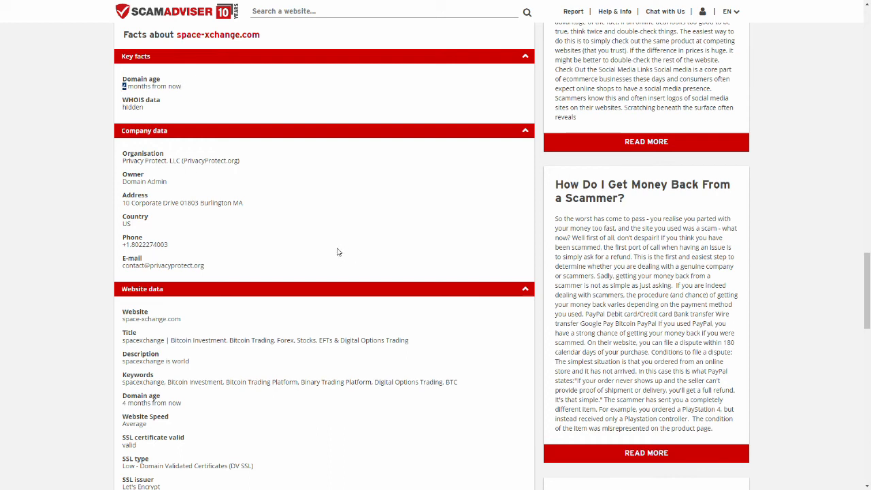
pyautogui.moveTo(329, 247)
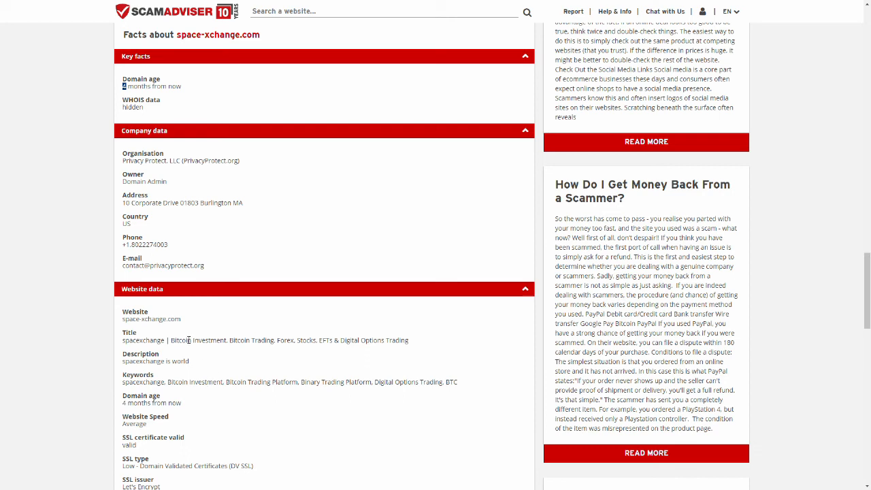
pyautogui.moveTo(156, 363)
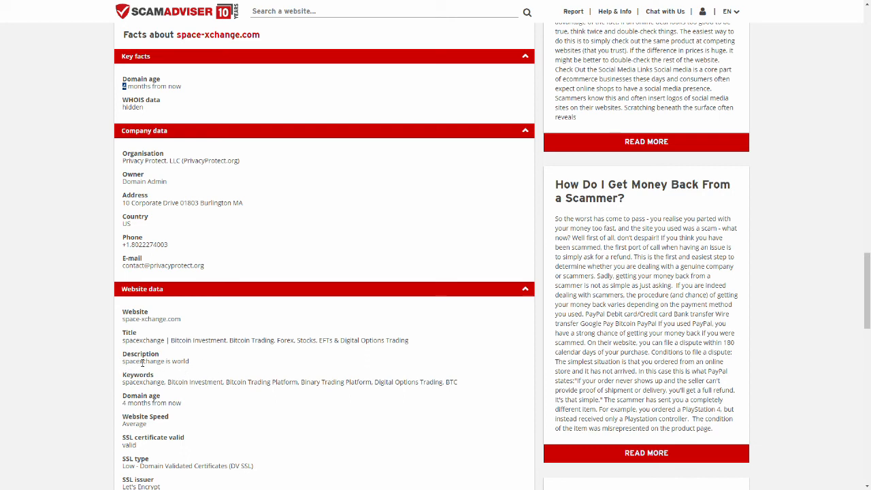
# Review the ScamAdviser report's US privacy-service address and Let's Encrypt SSL certificate details
pyautogui.press('alt+z')
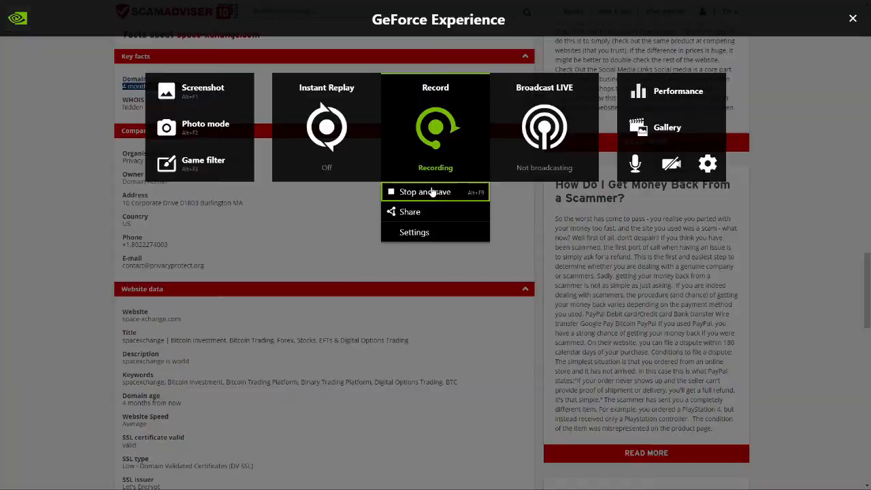